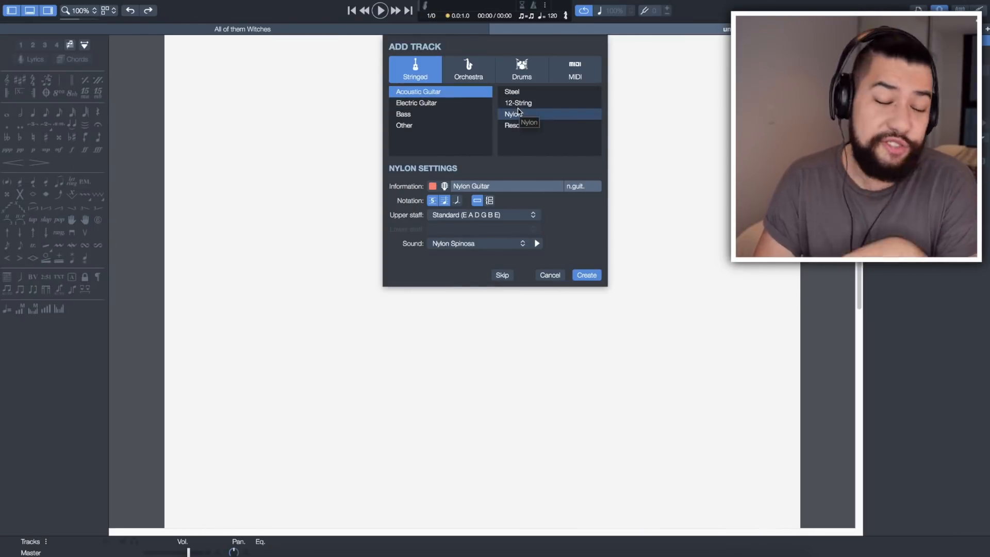
Create the nylon guitar track, reposition the fretboard, and audition the first chord
left_click(585, 275)
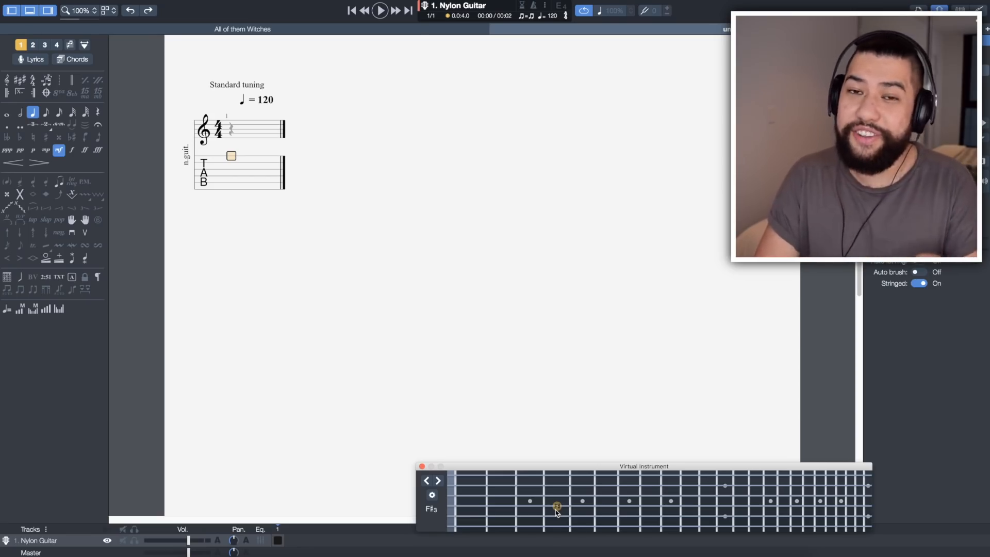
left_click_drag(644, 466, 601, 360)
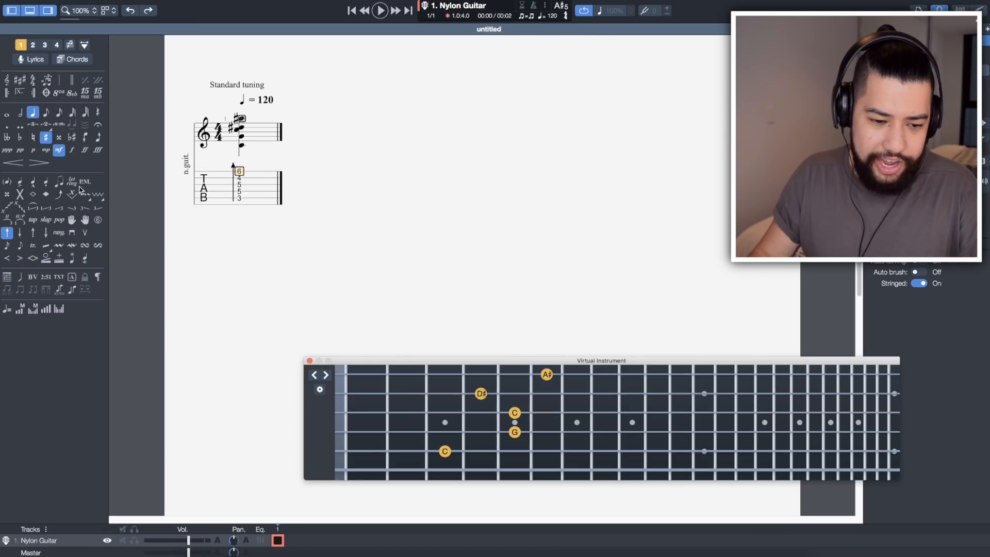
left_click(379, 11)
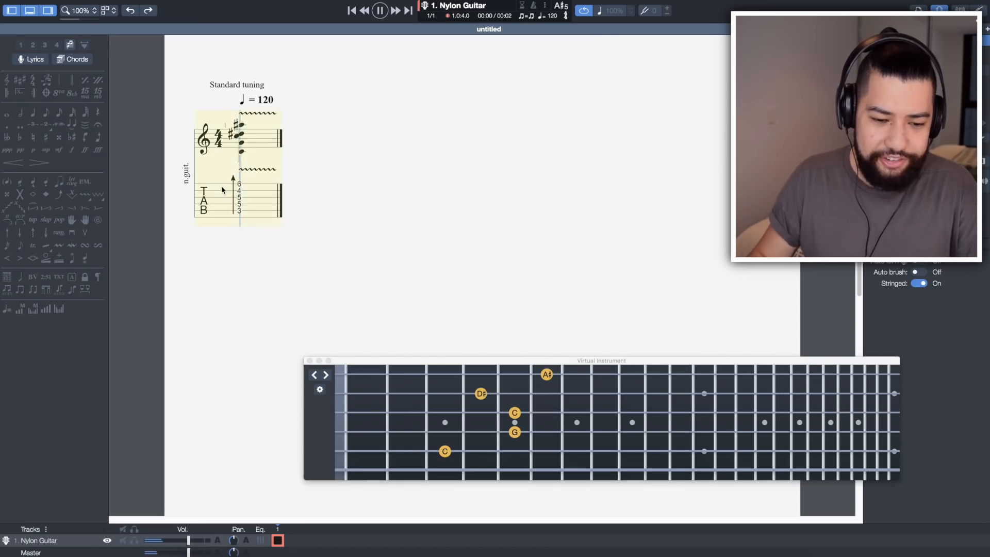
left_click(379, 10)
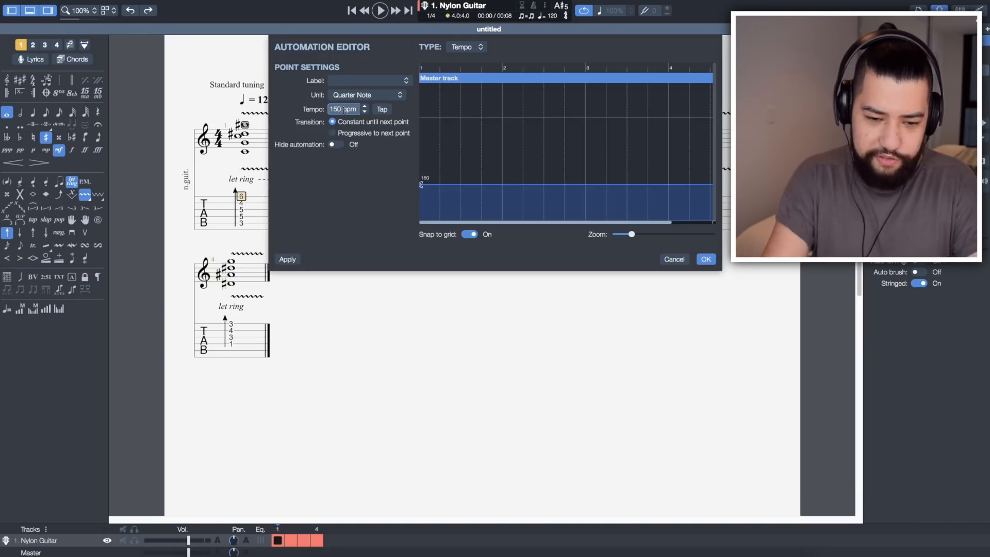
Apply the 150 bpm tempo and listen back to the first bar
left_click(705, 259)
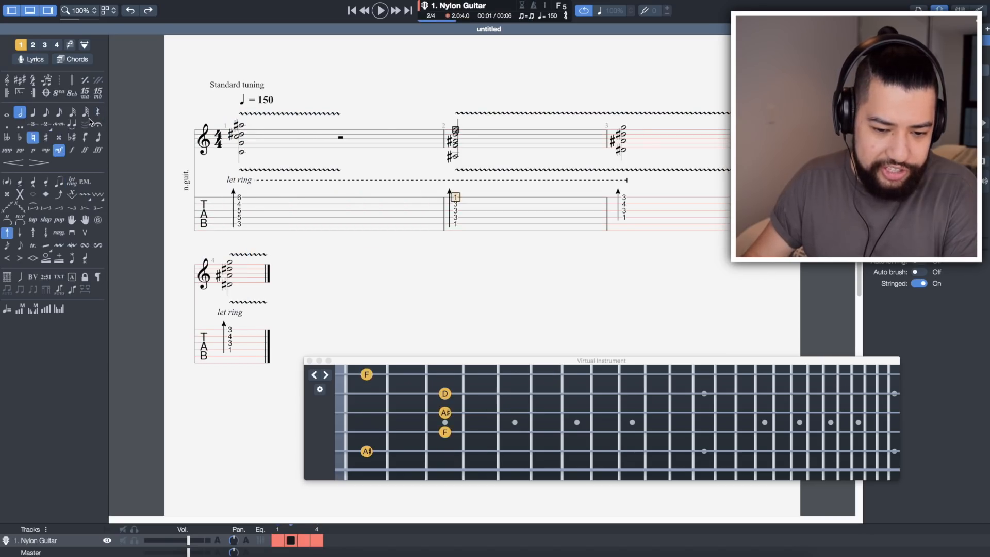
left_click(380, 10)
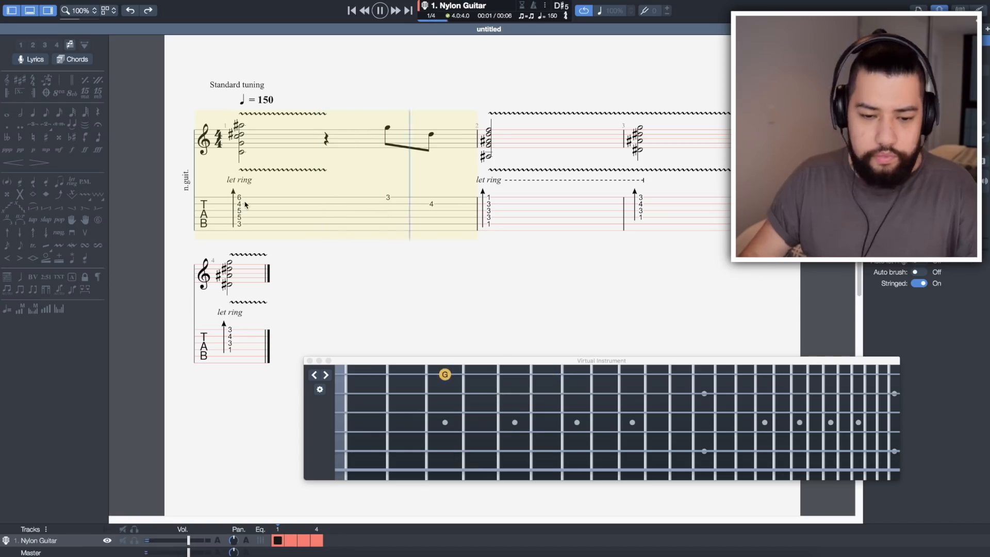
left_click(380, 10)
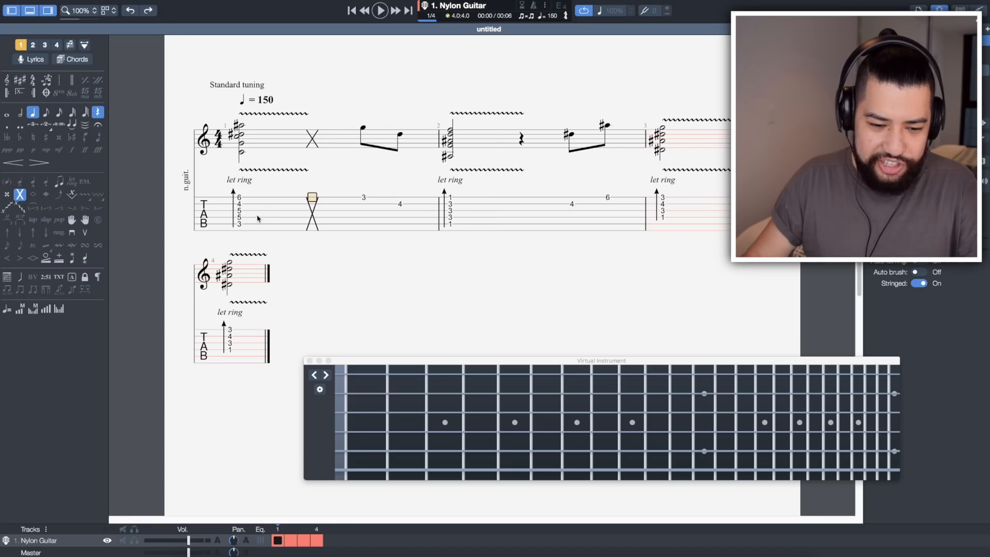
Audition the new muted strums and add a note to bar 4
left_click(380, 11)
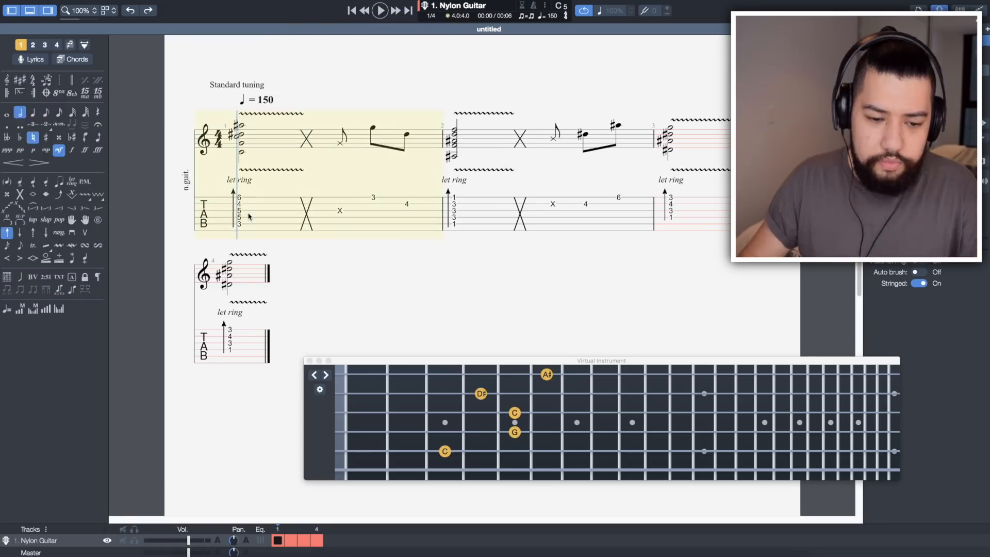
left_click(380, 11)
type("1")
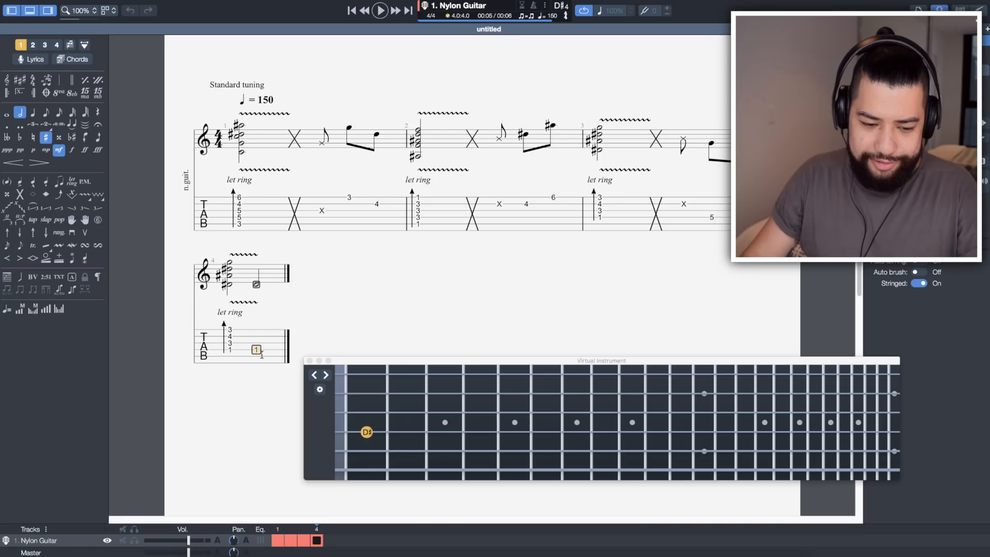
left_click(380, 11)
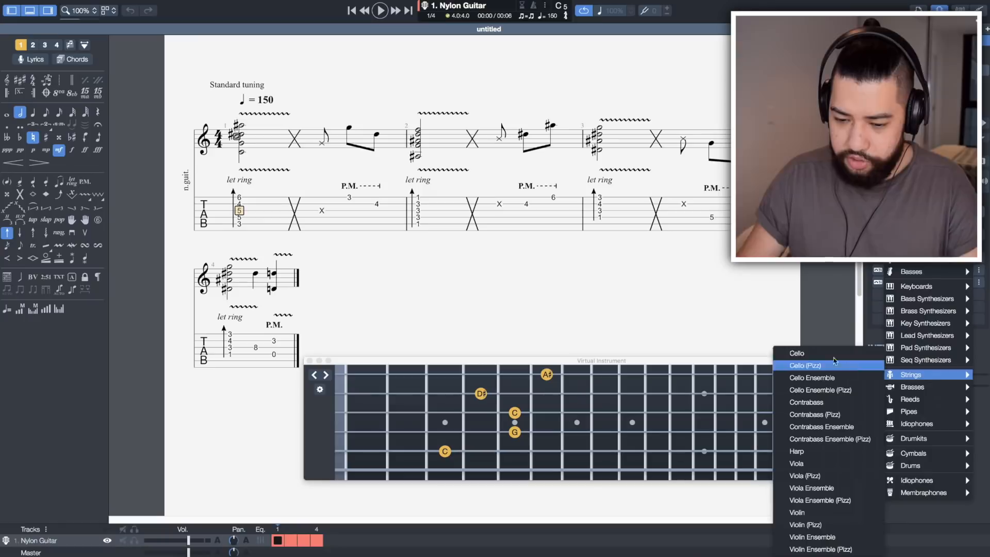
Browse the string instrument sounds in the Sound menu
left_click(379, 10)
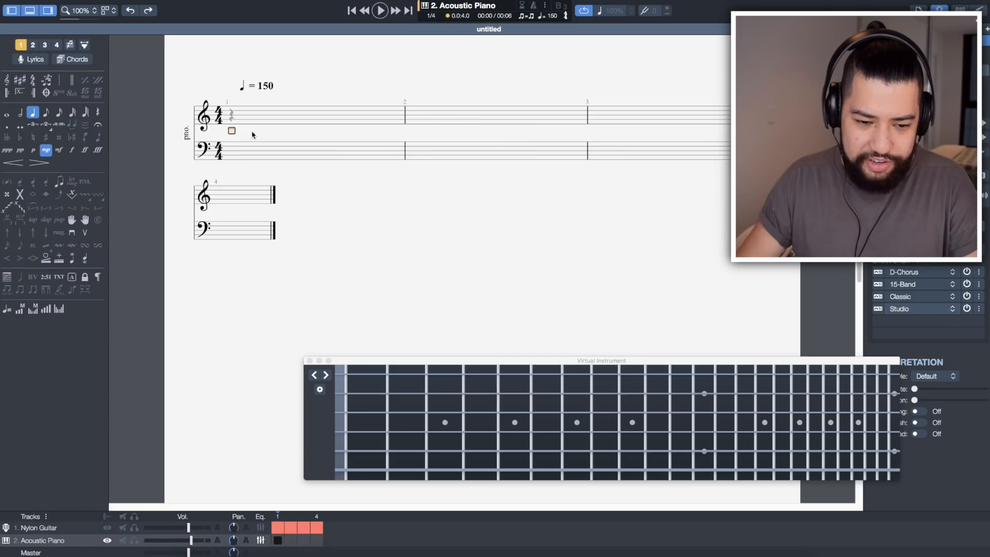
Enter piano chords from bar 1, palm-mute them, and solo the piano track
left_click(380, 11)
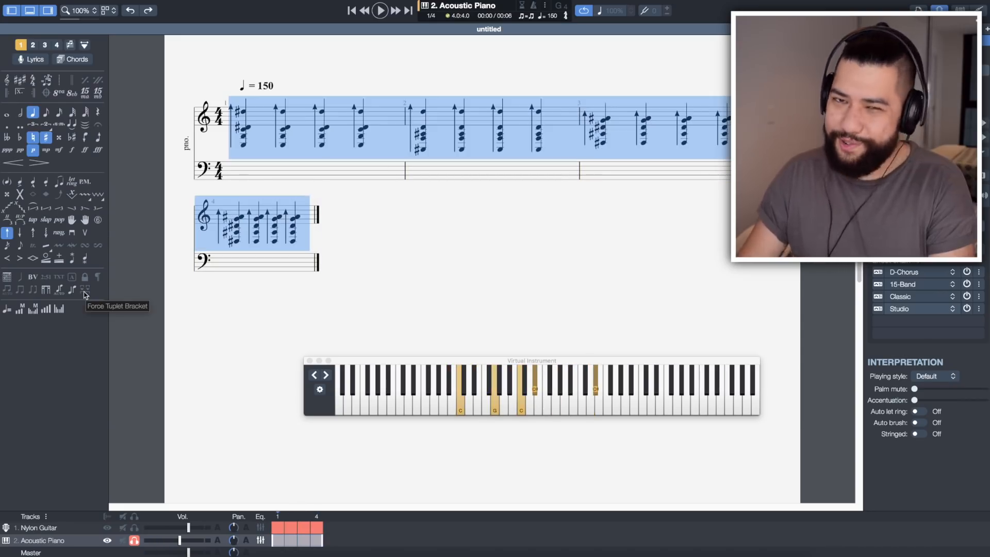
mouse_move(90, 175)
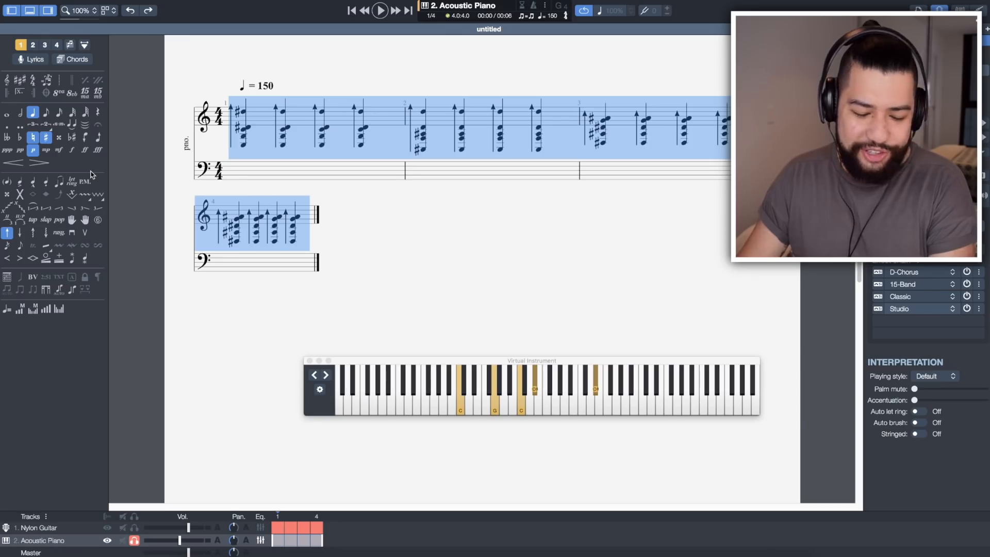
left_click(379, 11)
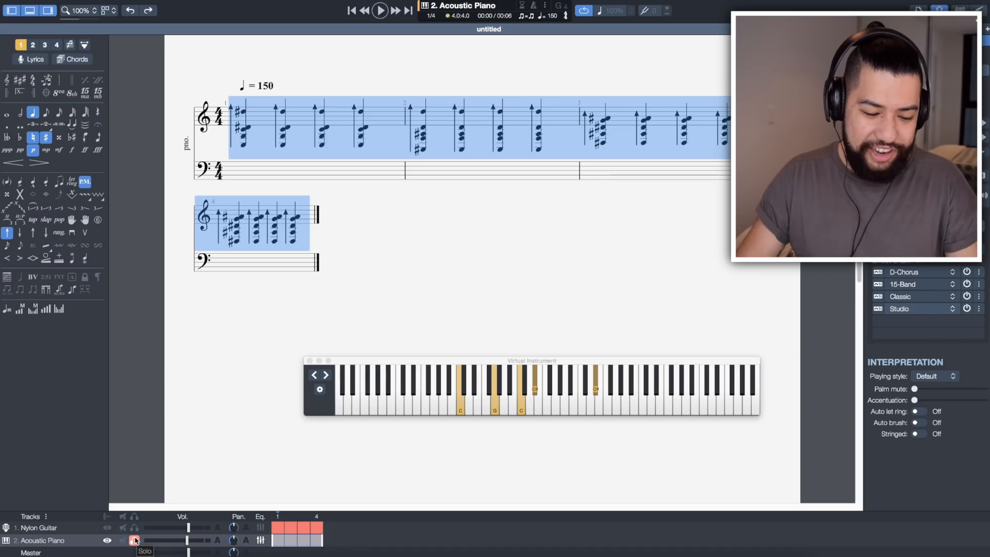
left_click(379, 11)
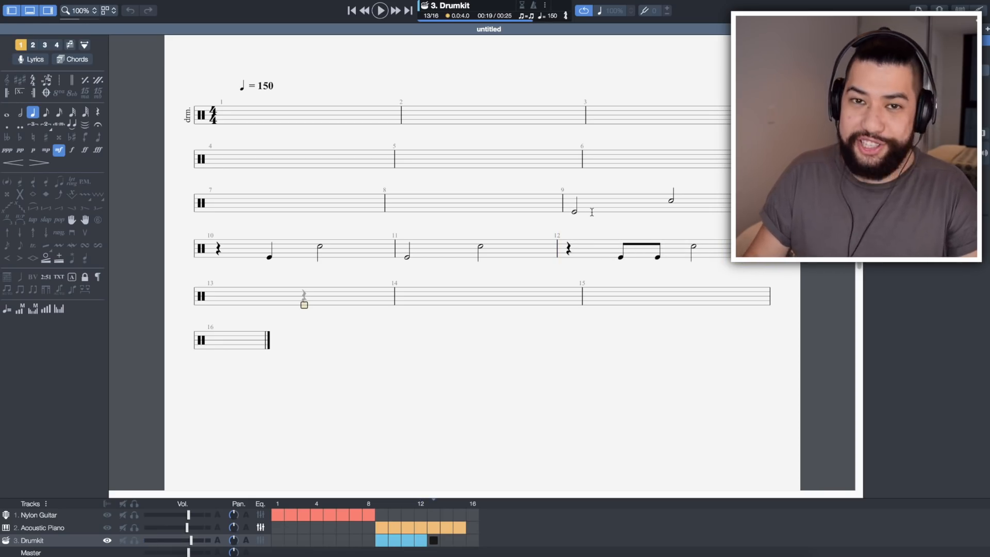
Show the virtual drum instrument and enter kick, snare and closed hi-hat hits
left_click(573, 200)
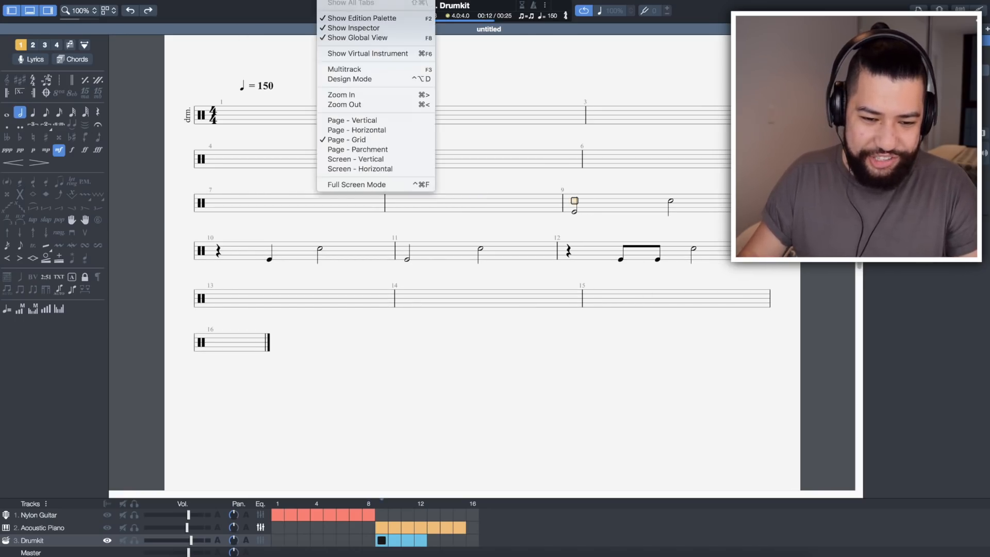
left_click(367, 53)
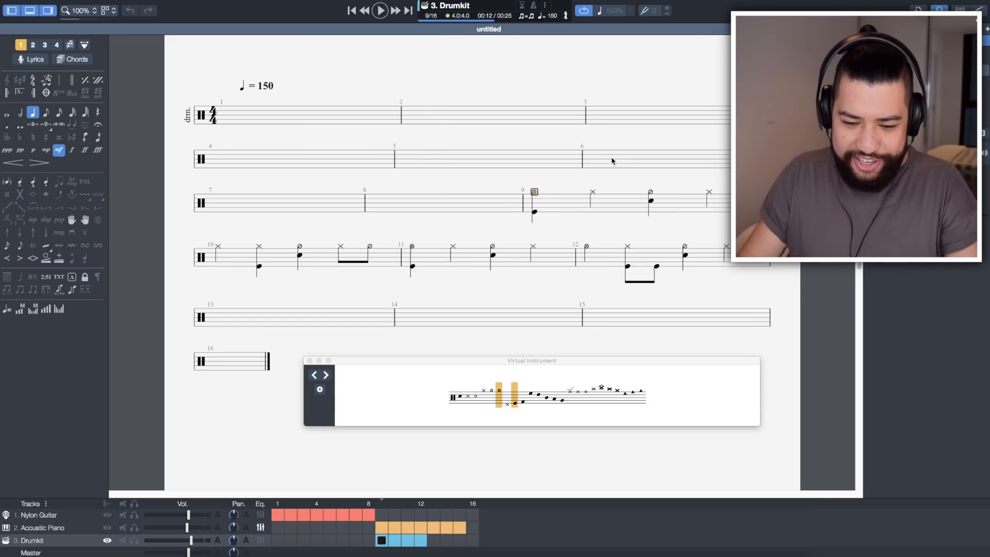
left_click(380, 11)
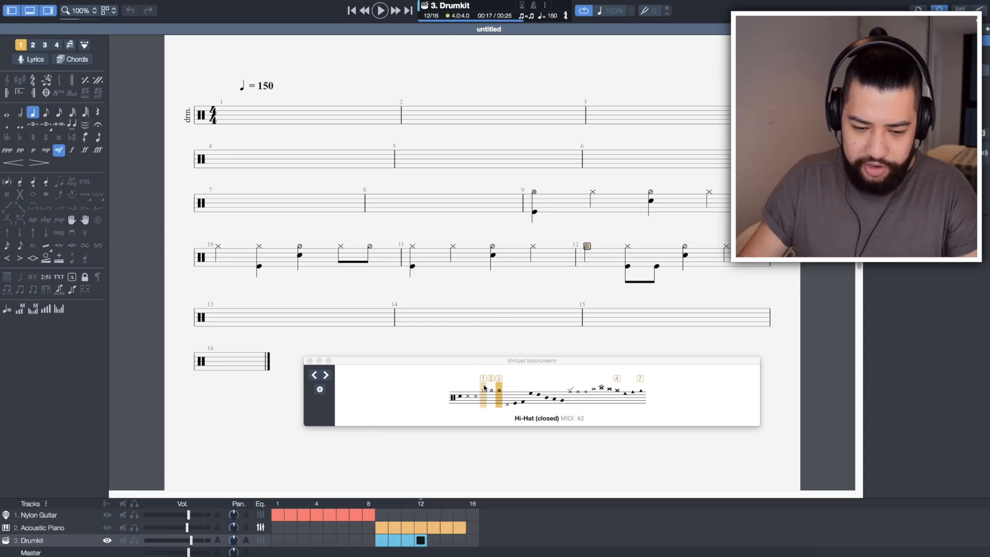
left_click(379, 11)
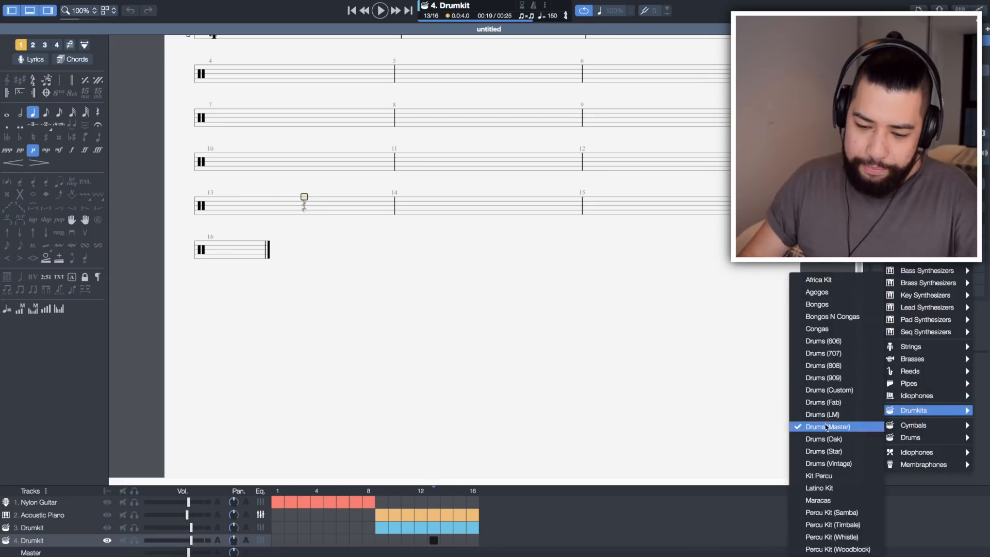
Give the new drum track the Drums (Master) kit and stop playback
left_click(827, 426)
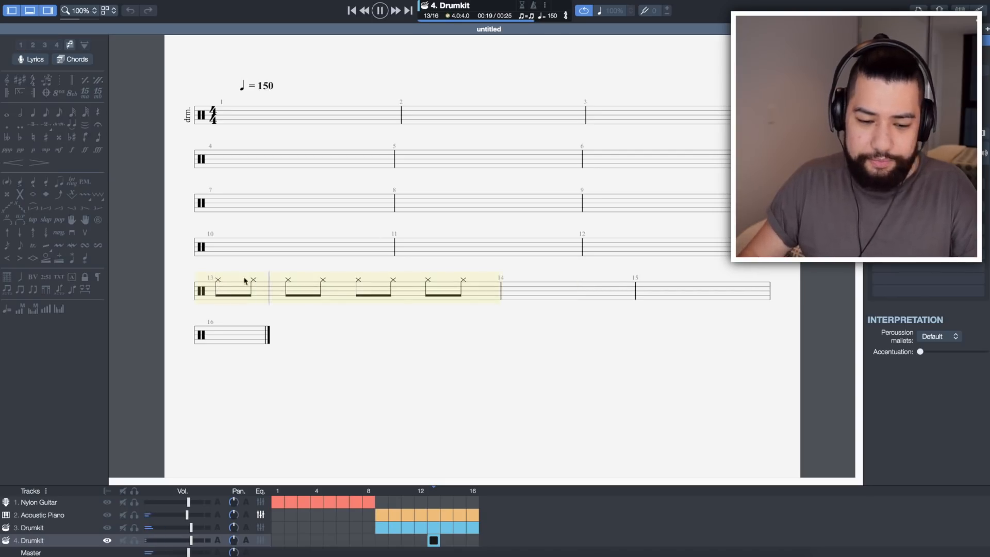
left_click(379, 10)
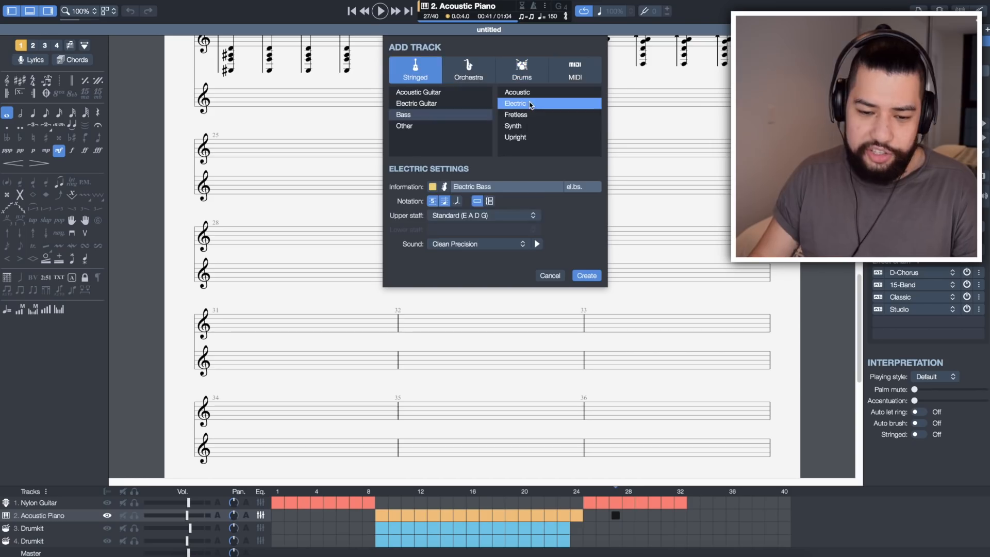
Create the electric bass track and enter a C at bar 25
left_click(586, 276)
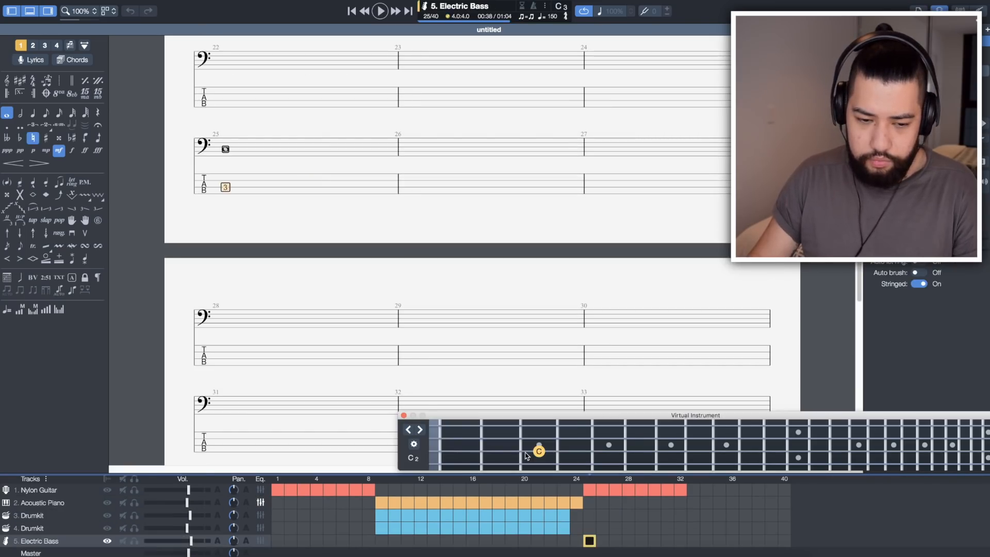
left_click(539, 450)
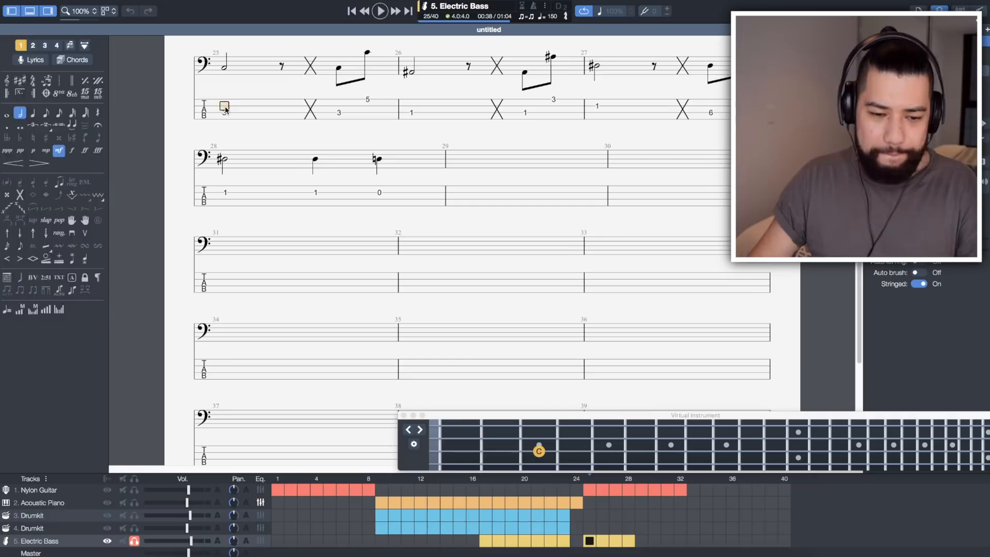
left_click(379, 11)
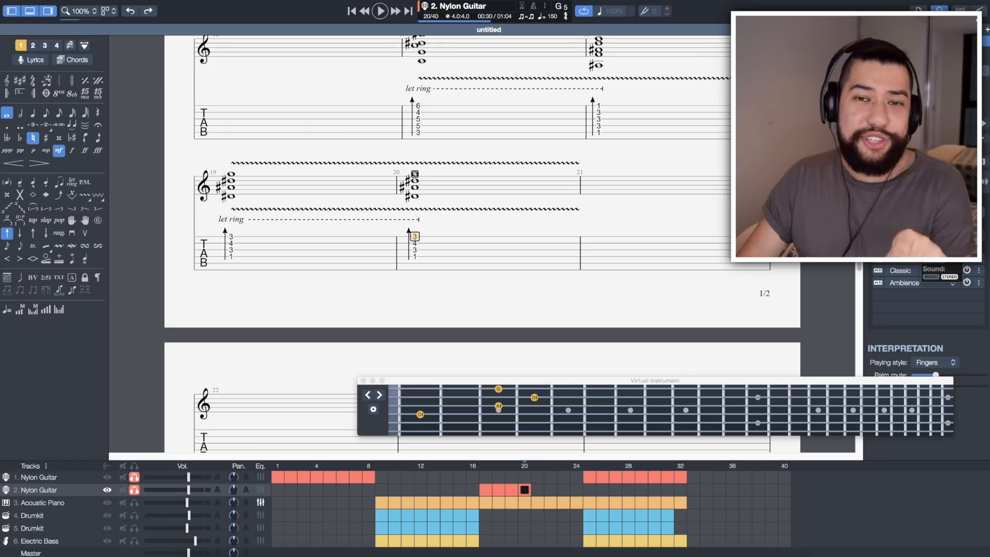
Add a note to the let-ring chord in bar 20
left_click(922, 311)
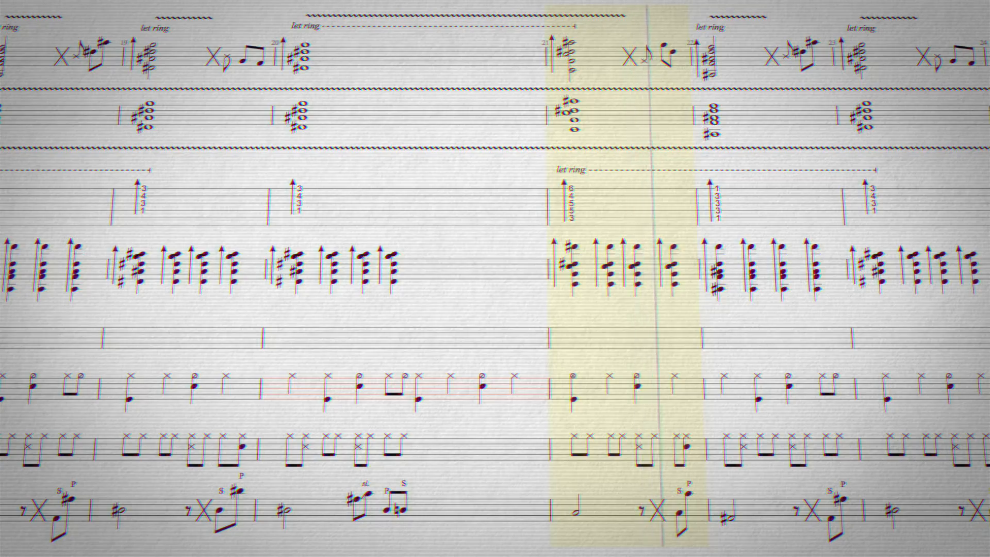
Scroll the score right to follow playback toward bar 25
scroll("right", 3)
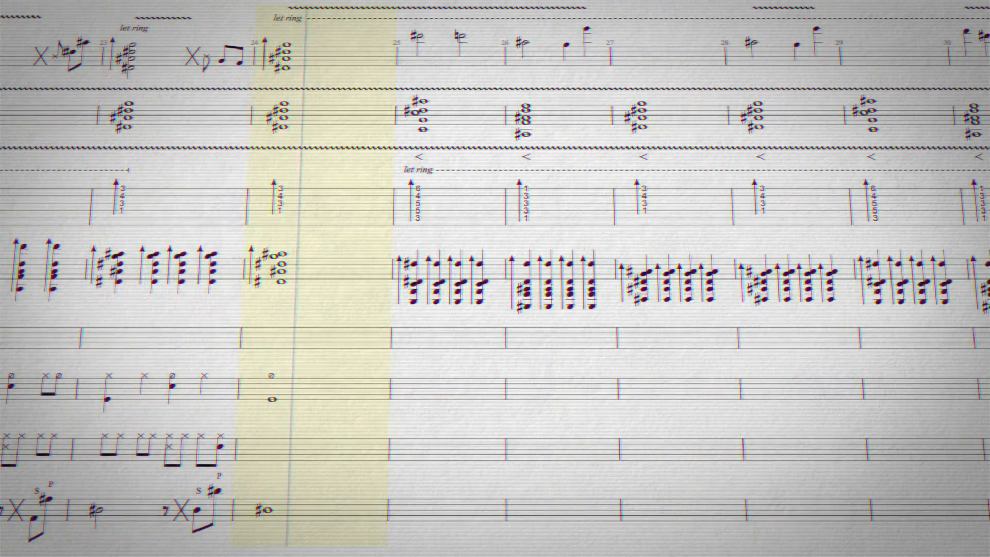